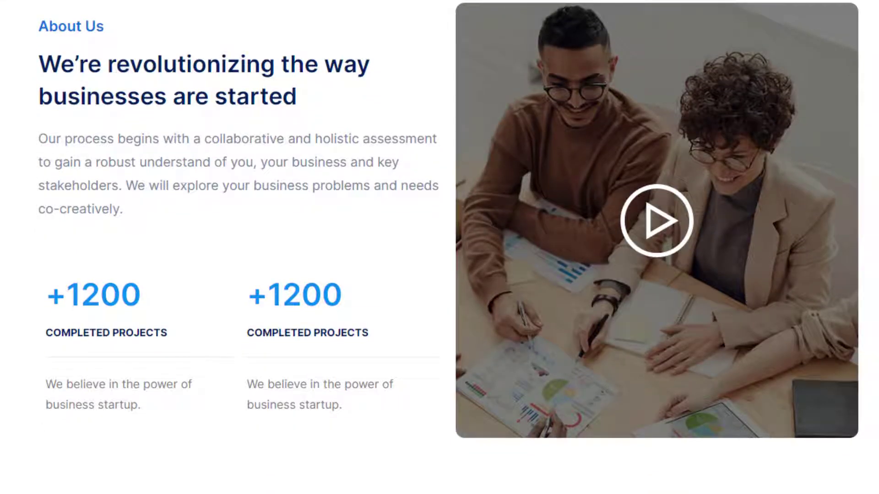
Scroll the demo website from the About Us block down to the Our Happy Clients testimonials
{"action": "scroll", "scroll_direction": "down", "scroll_amount": 3}
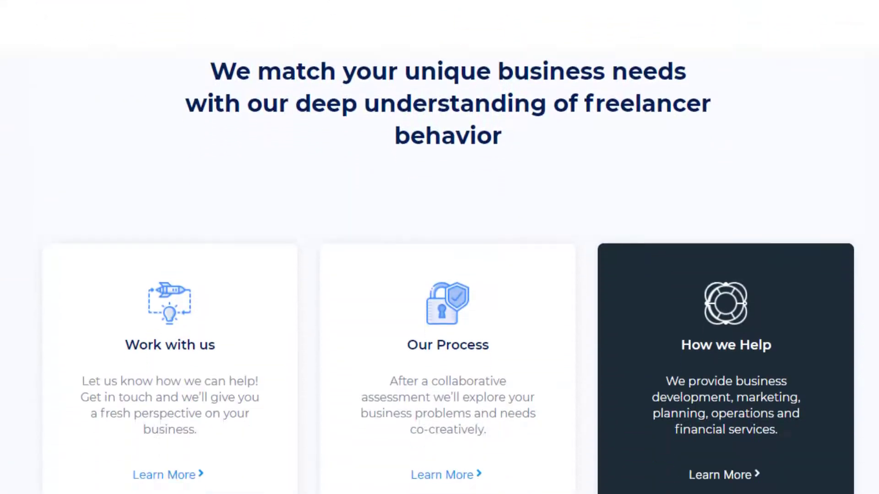
{"action": "scroll", "scroll_direction": "down", "scroll_amount": 3}
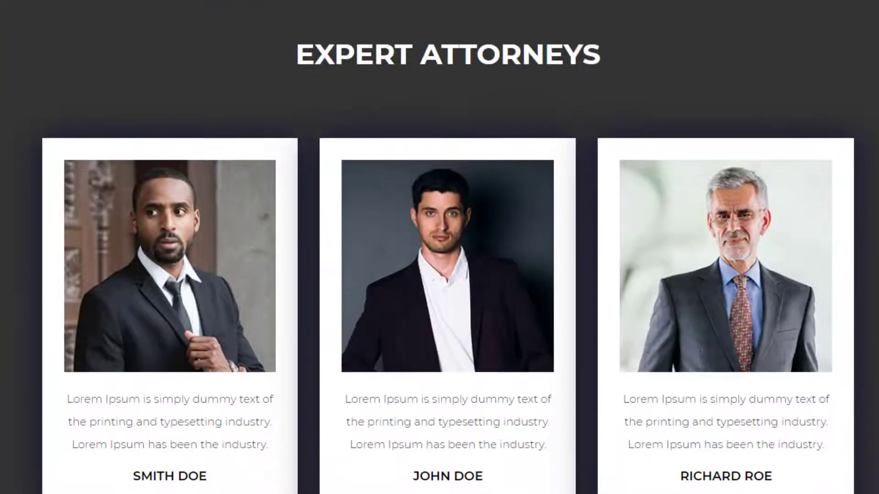
{"action": "scroll", "scroll_direction": "down", "scroll_amount": 3}
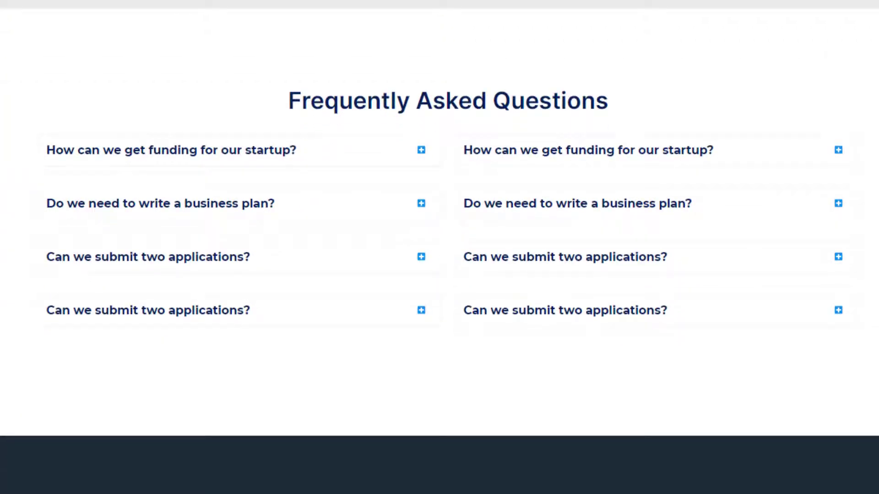
{"action": "scroll", "scroll_direction": "down", "scroll_amount": 3}
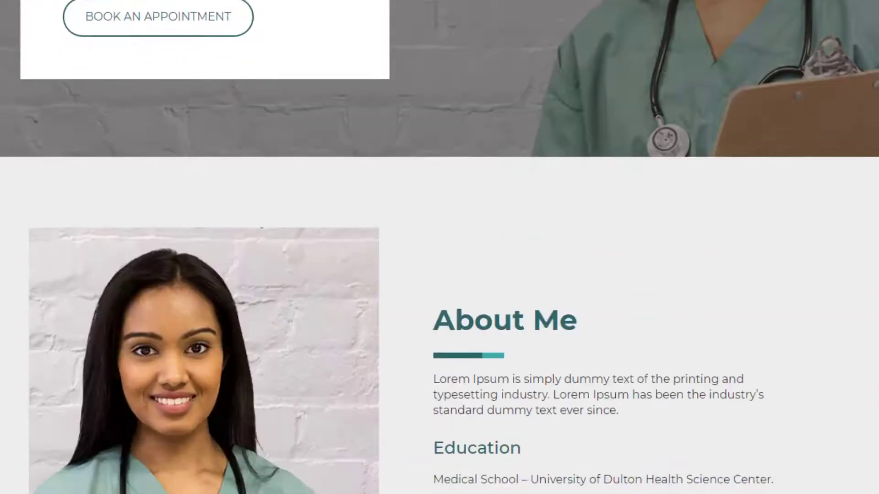
{"action": "scroll", "scroll_direction": "down", "scroll_amount": 3}
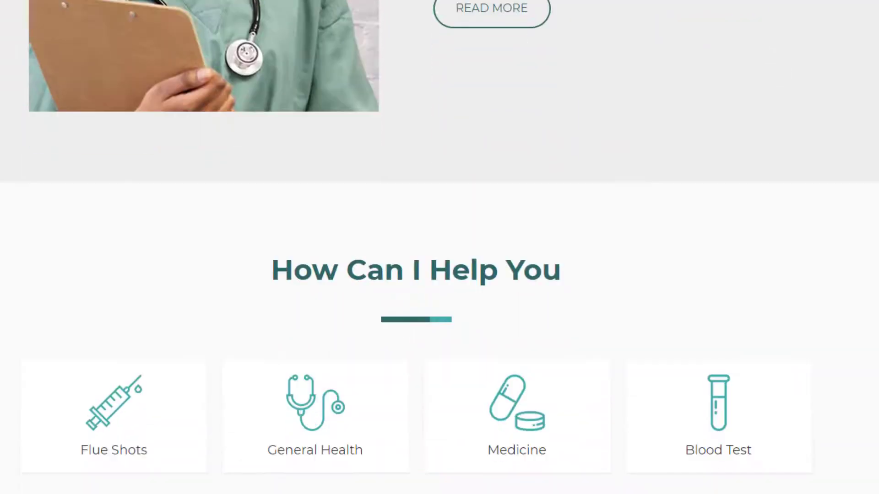
{"action": "scroll", "scroll_direction": "down", "scroll_amount": 3}
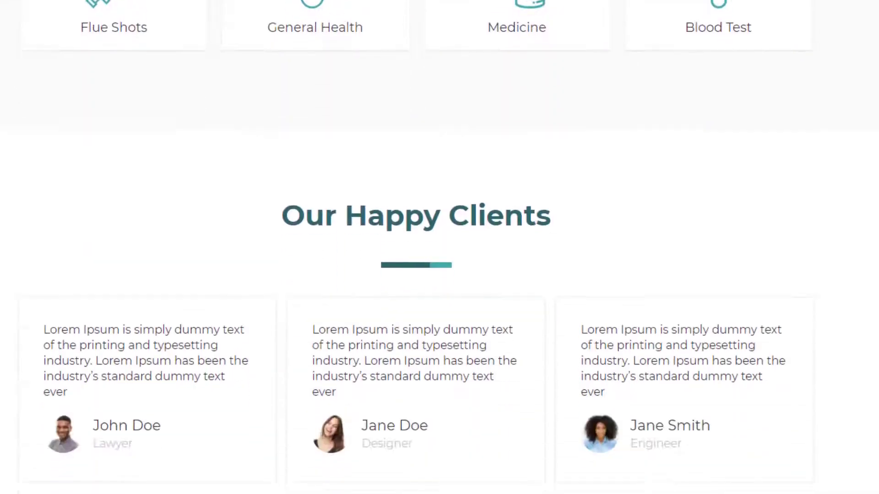
{"action": "scroll", "scroll_direction": "down", "scroll_amount": 3}
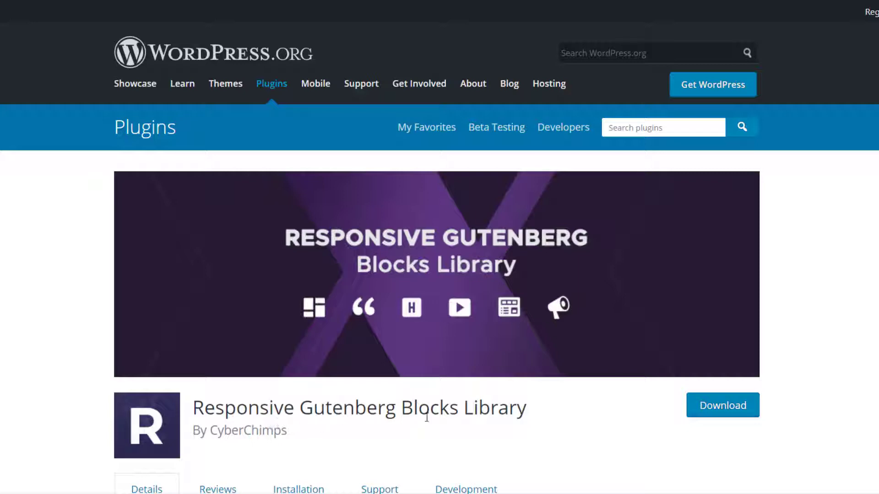
{"action": "mouse_move", "coordinate": [540, 424]}
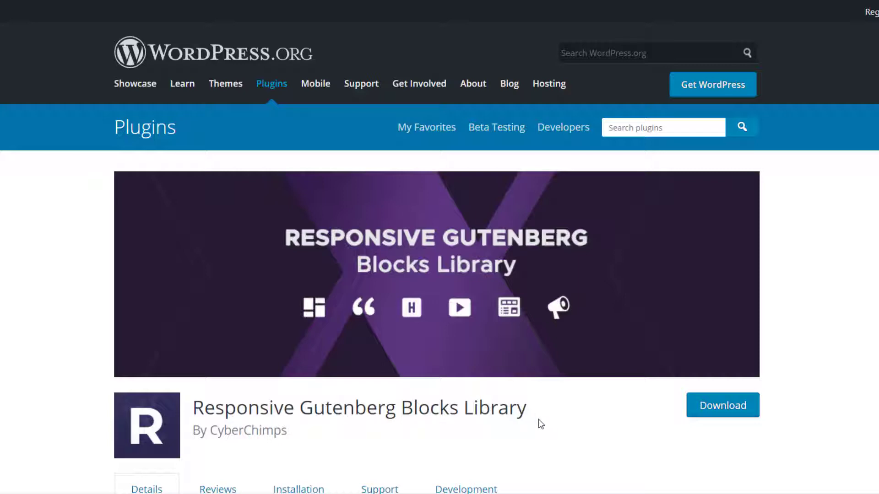
{"action": "mouse_move", "coordinate": [784, 327]}
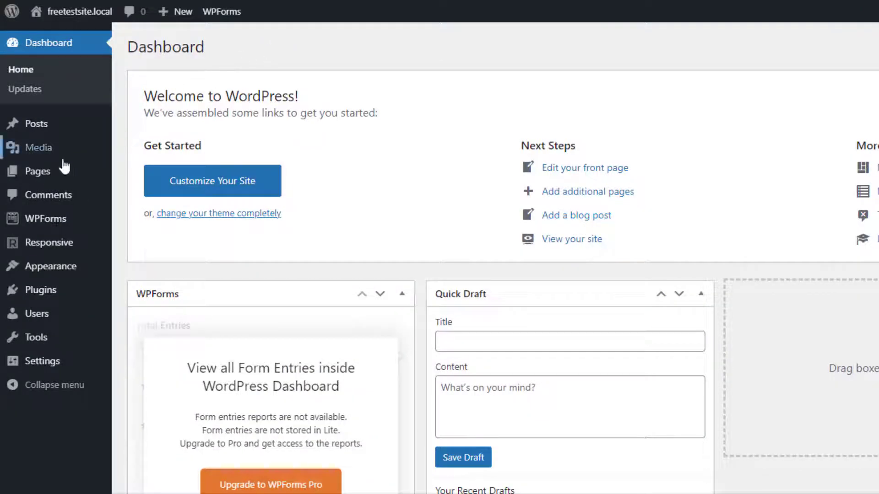
{"action": "mouse_move", "coordinate": [37, 171]}
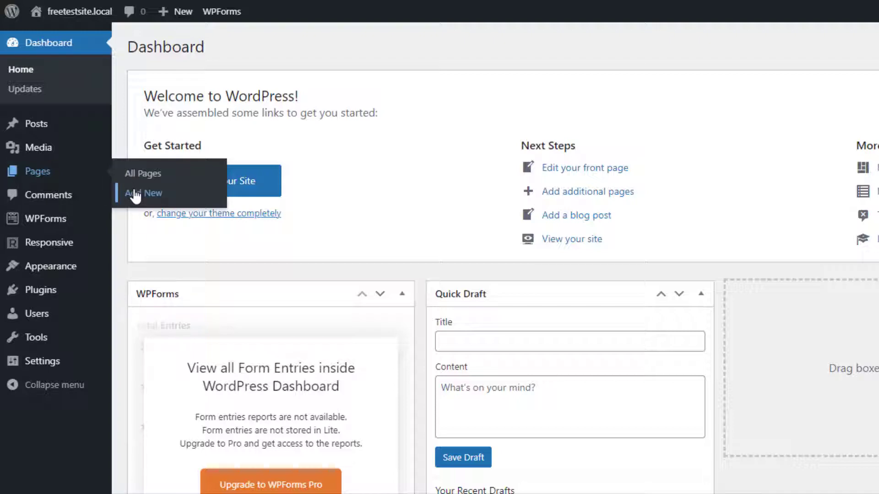
Create a new blank page from the dashboard's Pages > Add New
{"action": "left_click", "coordinate": [142, 193]}
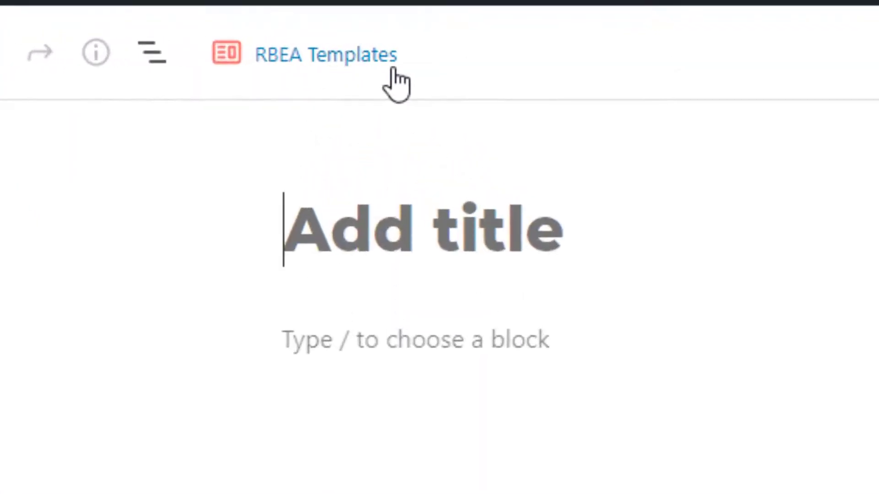
Show the RBEA Templates library of ready-made sections over the new page
{"action": "left_click", "coordinate": [317, 55]}
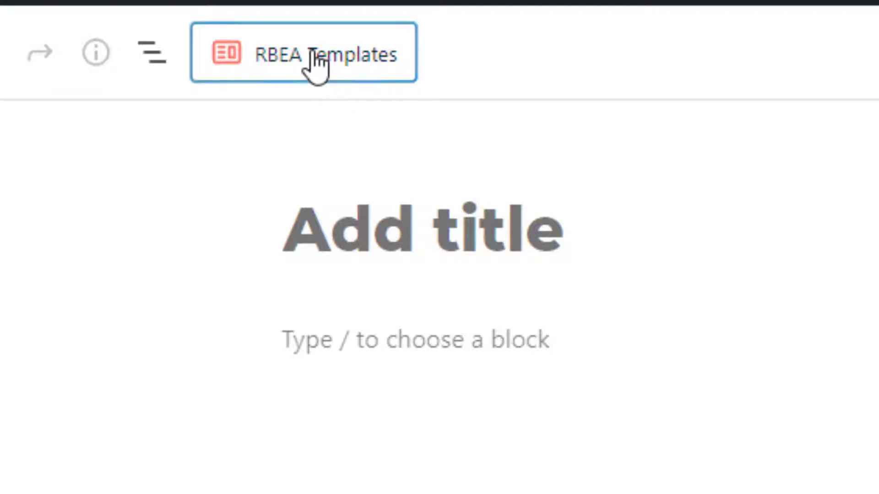
{"action": "left_click", "coordinate": [313, 55]}
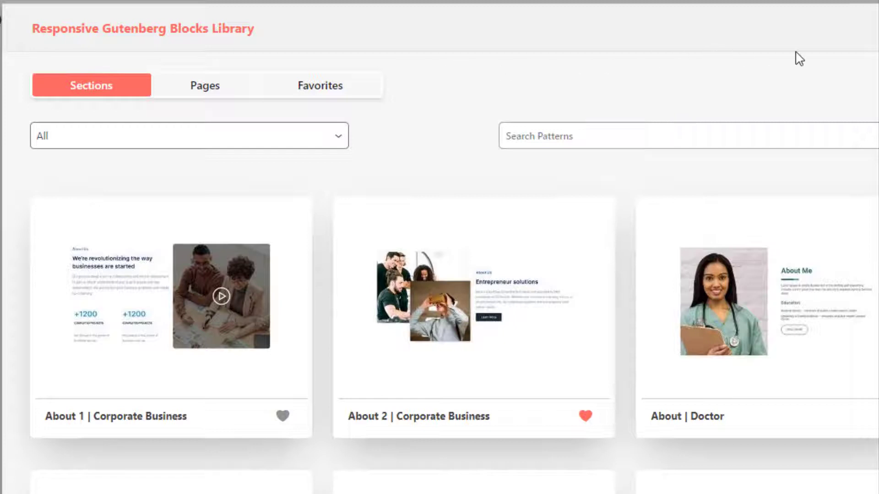
{"action": "mouse_move", "coordinate": [115, 99]}
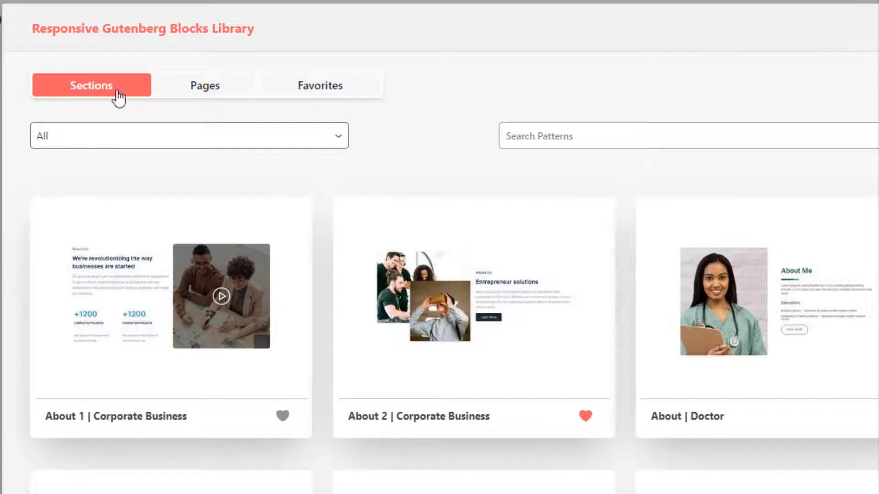
{"action": "mouse_move", "coordinate": [280, 106]}
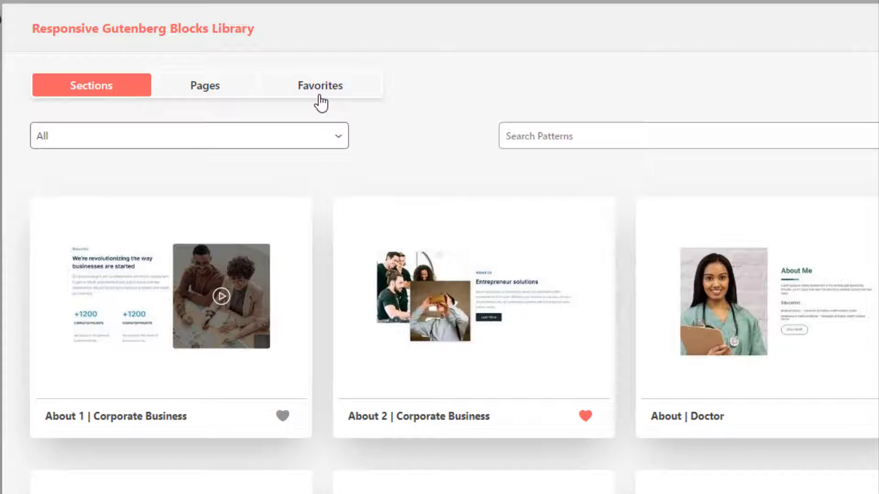
{"action": "mouse_move", "coordinate": [294, 134]}
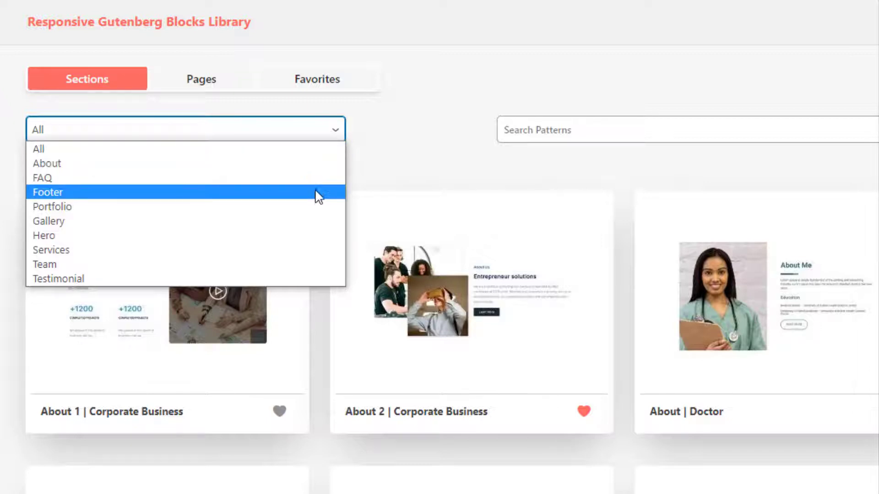
{"action": "mouse_move", "coordinate": [320, 271]}
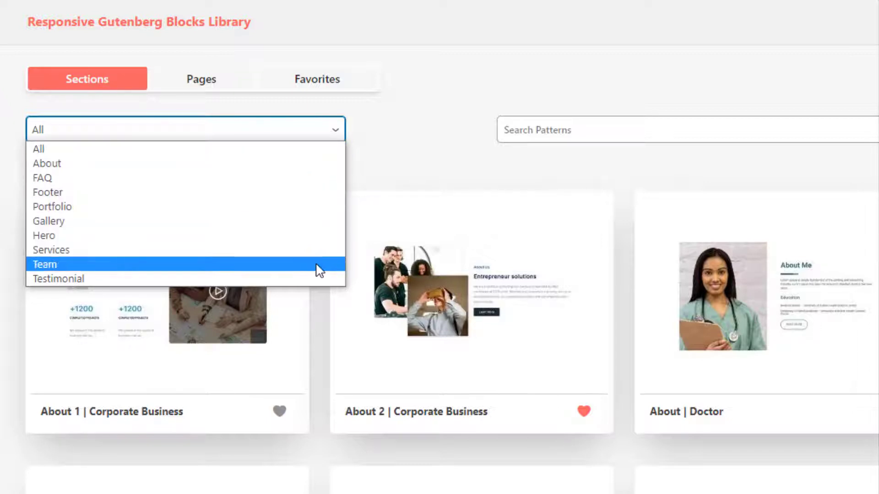
{"action": "mouse_move", "coordinate": [321, 287]}
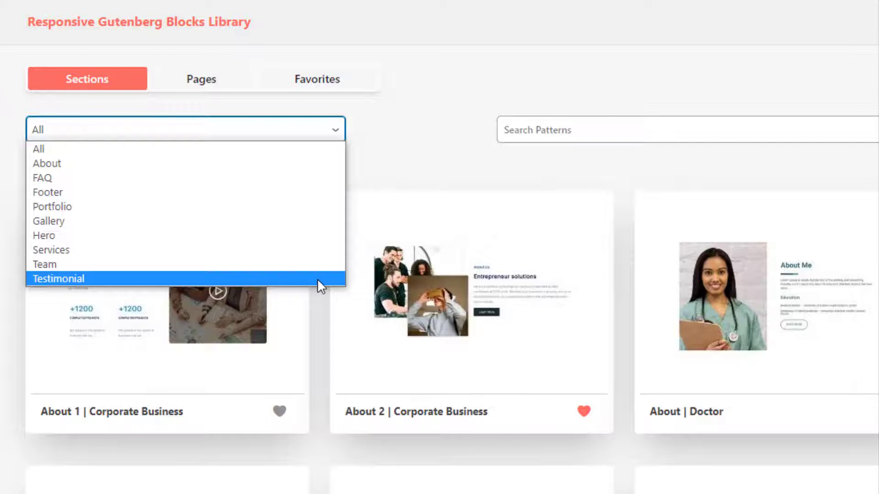
Search the Sections library for 'abo' to find About 1 | Corporate Business
{"action": "type", "text": "abo"}
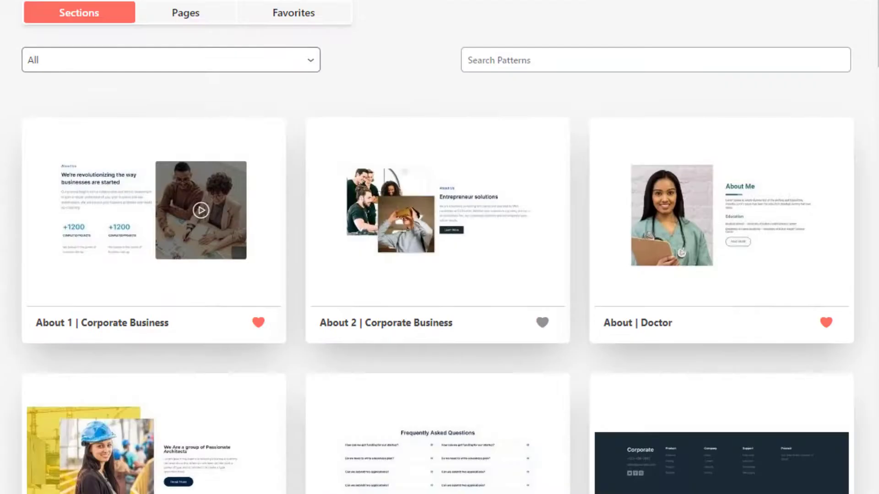
{"action": "mouse_move", "coordinate": [234, 222]}
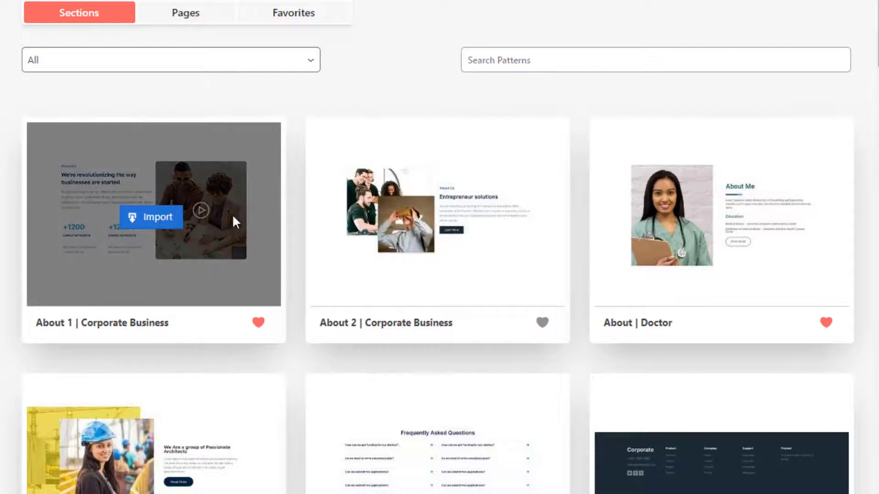
{"action": "mouse_move", "coordinate": [697, 216]}
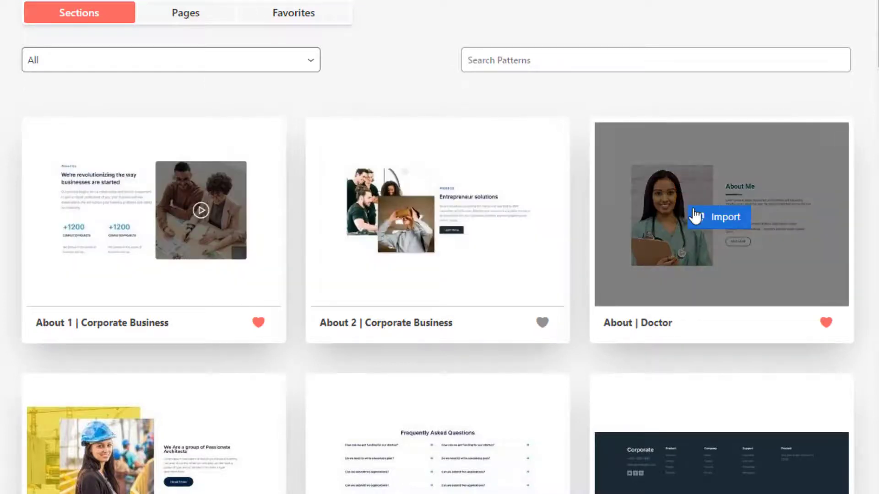
{"action": "mouse_move", "coordinate": [157, 223]}
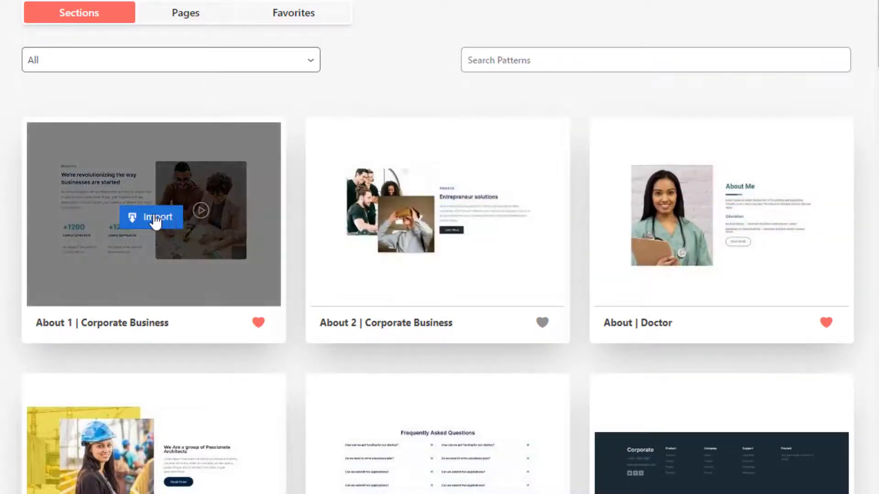
Import the About 1 | Corporate Business section and select its left Column block
{"action": "left_click", "coordinate": [151, 217]}
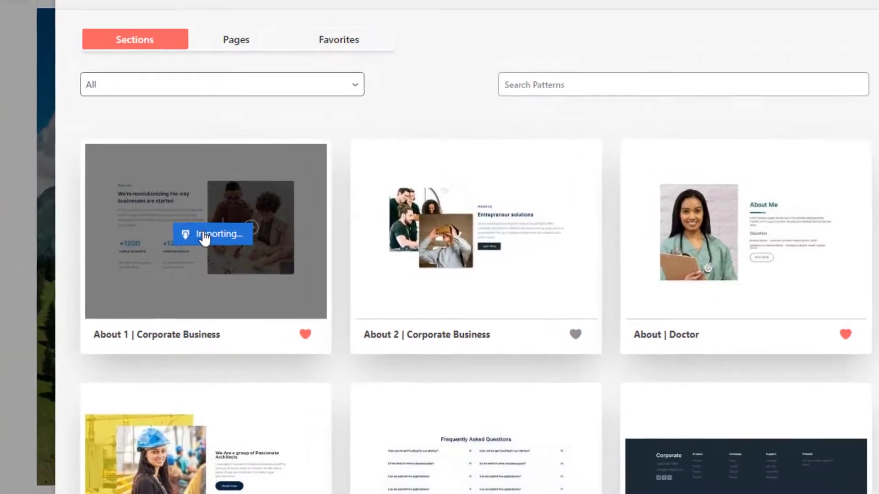
{"action": "left_click", "coordinate": [205, 233]}
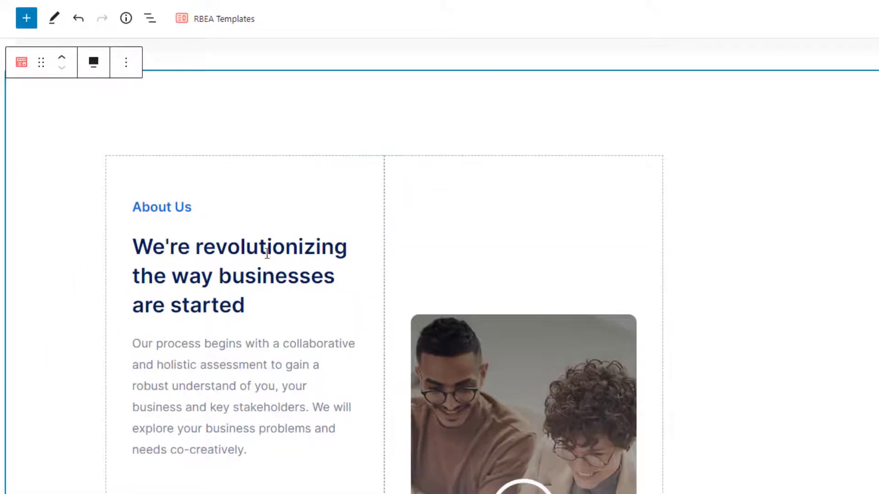
{"action": "scroll", "scroll_direction": "down", "scroll_amount": 3}
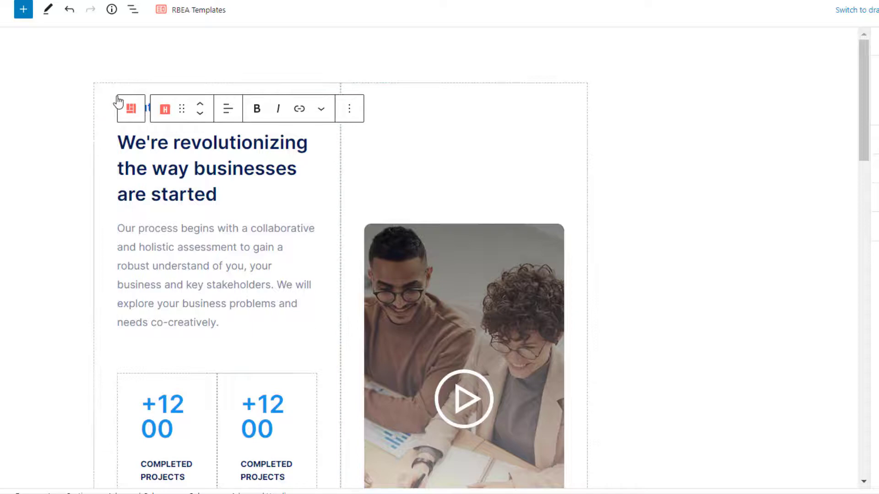
{"action": "left_click", "coordinate": [130, 108]}
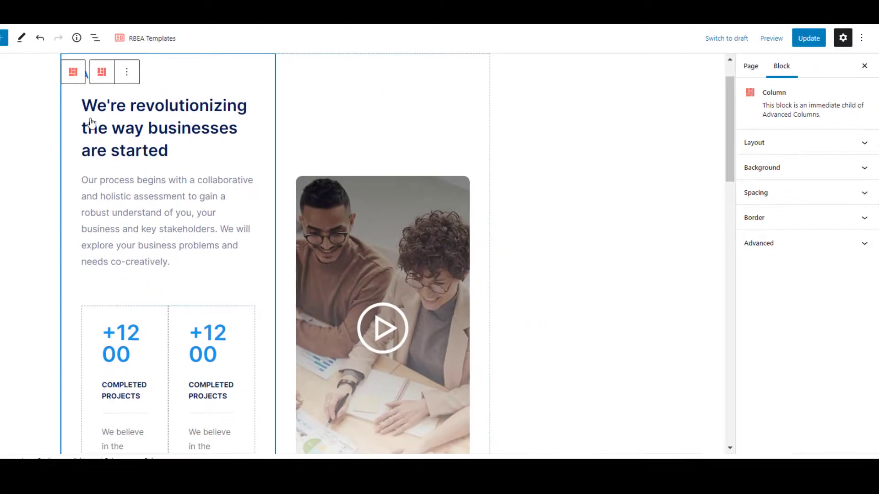
{"action": "left_click_drag", "start_coordinate": [802, 183], "coordinate": [768, 182]}
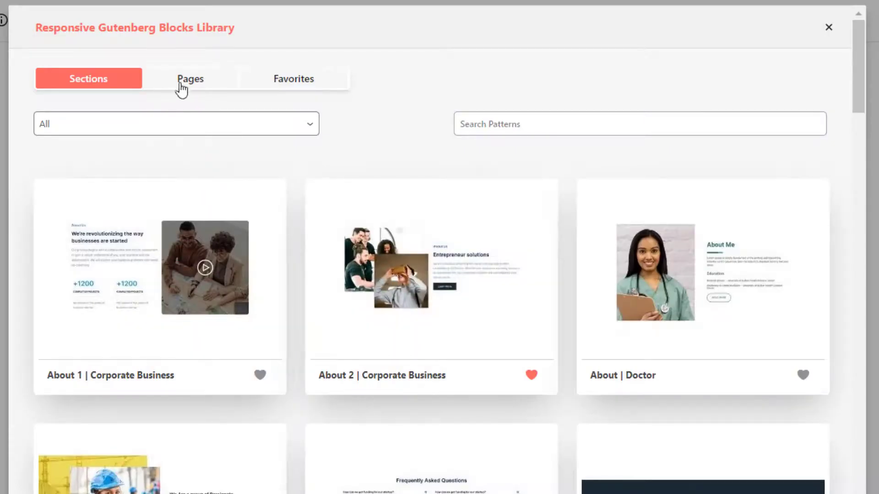
Browse the Pages templates such as Corporate Lawyer, Doctor and Food Blog
{"action": "left_click", "coordinate": [190, 78]}
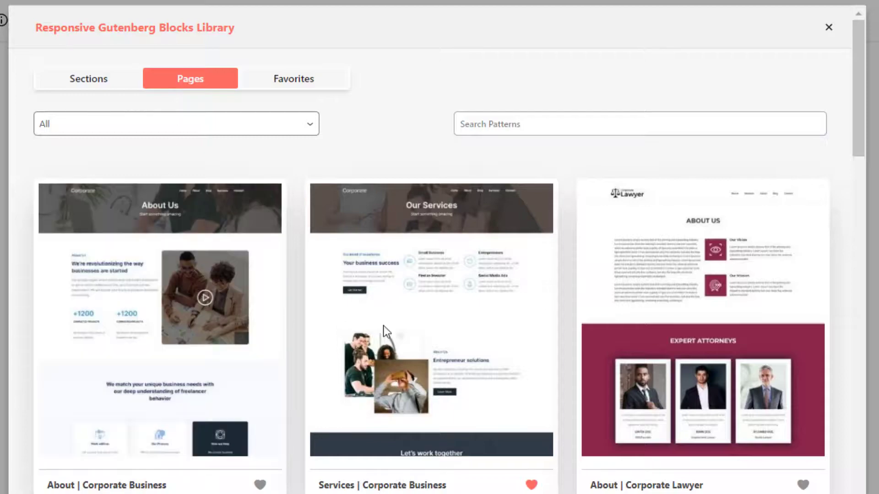
{"action": "scroll", "scroll_direction": "down", "scroll_amount": 3}
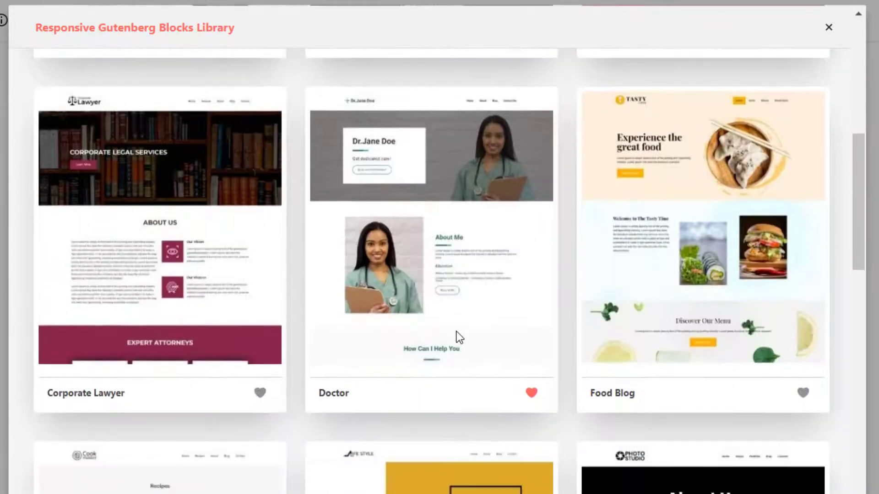
{"action": "left_click", "coordinate": [166, 231]}
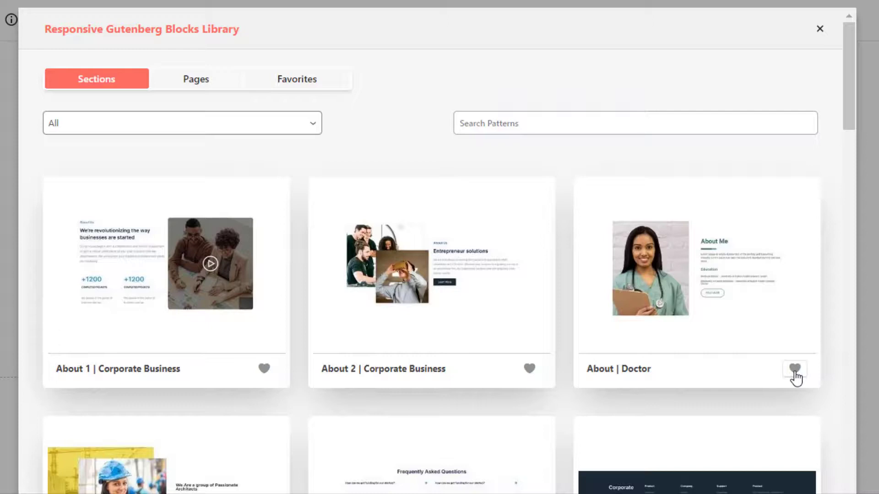
Favourite About | Doctor, About 1 | Corporate Business and the About | Corporate Business page, then list Favorites
{"action": "left_click", "coordinate": [795, 369]}
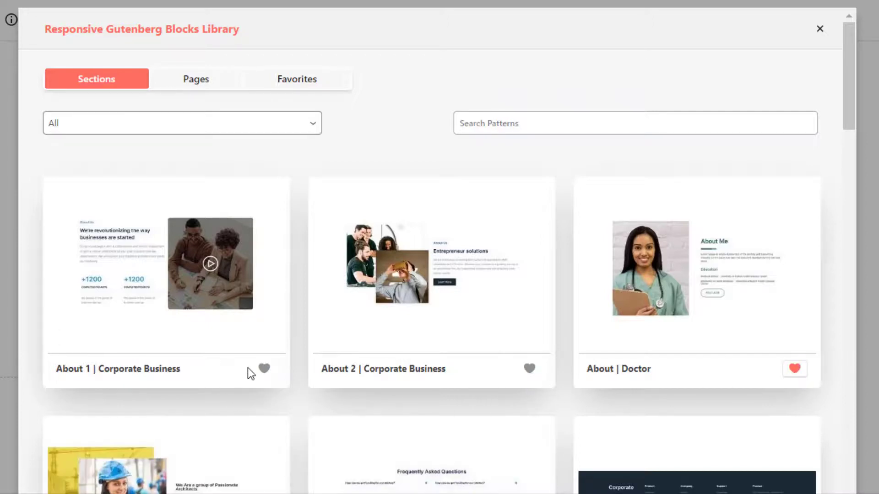
{"action": "left_click", "coordinate": [263, 369]}
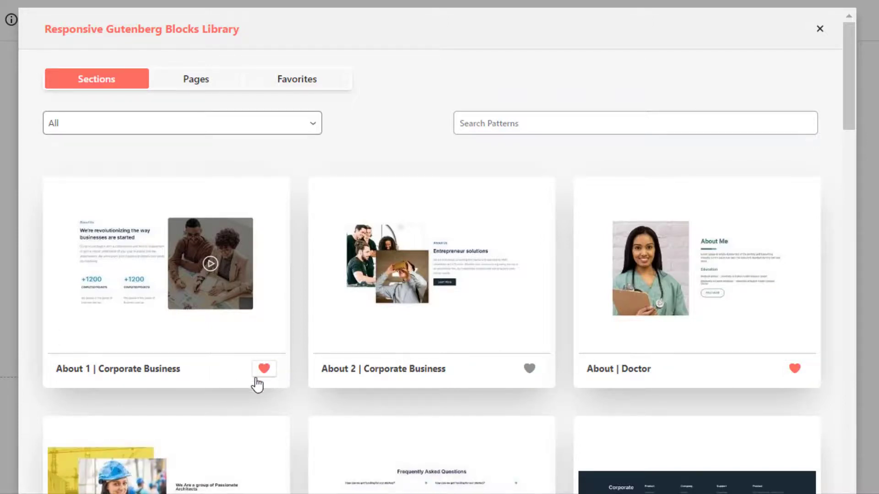
{"action": "left_click", "coordinate": [196, 79]}
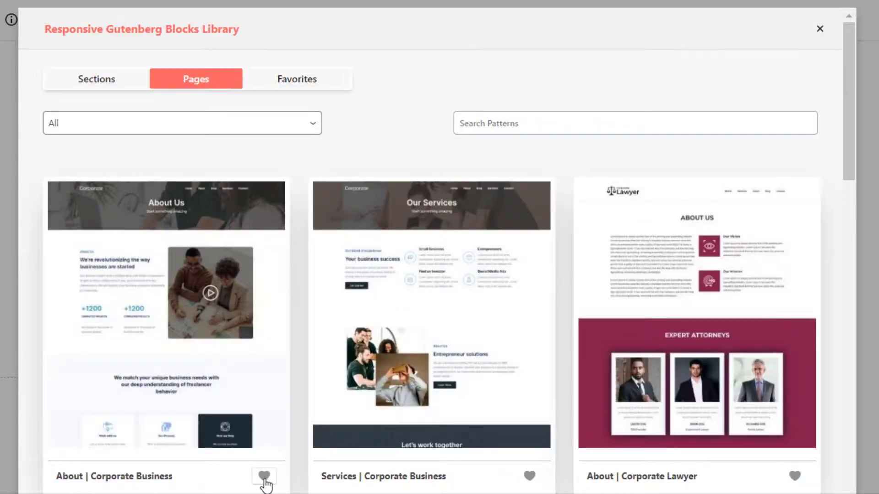
{"action": "left_click", "coordinate": [264, 489]}
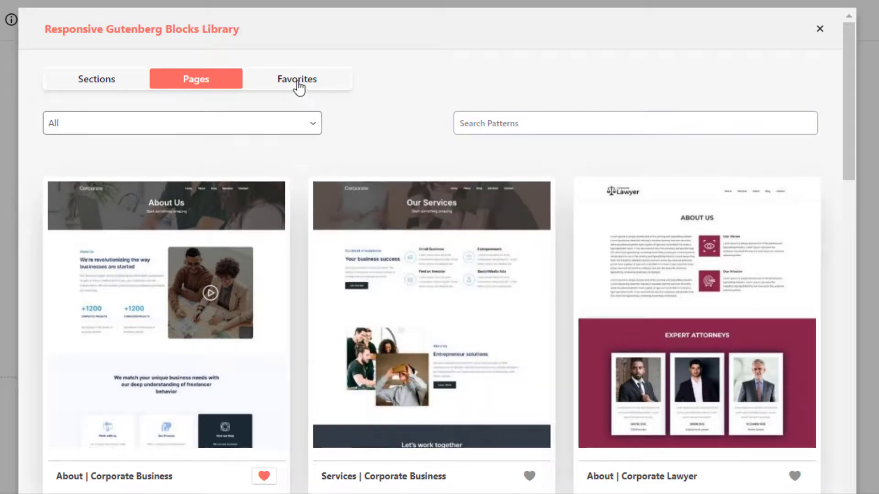
{"action": "left_click", "coordinate": [296, 79]}
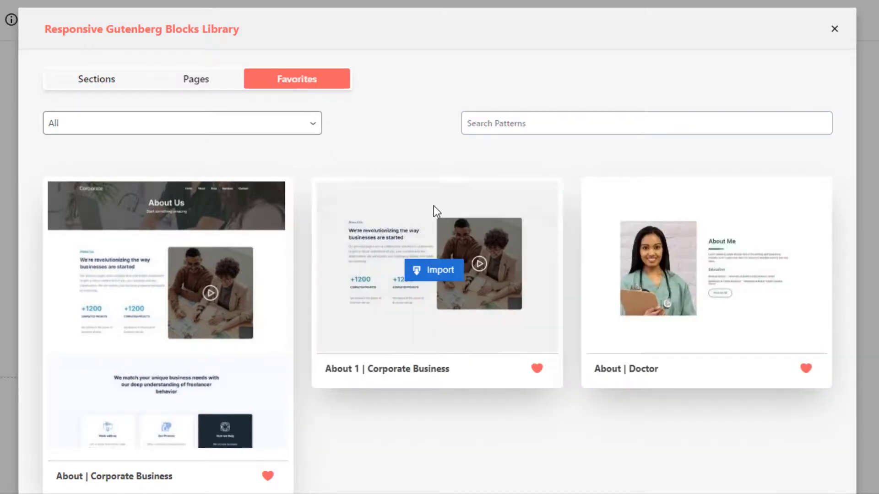
Import About 1 | Corporate Business from Favorites, update the page and preview it
{"action": "left_click", "coordinate": [433, 270]}
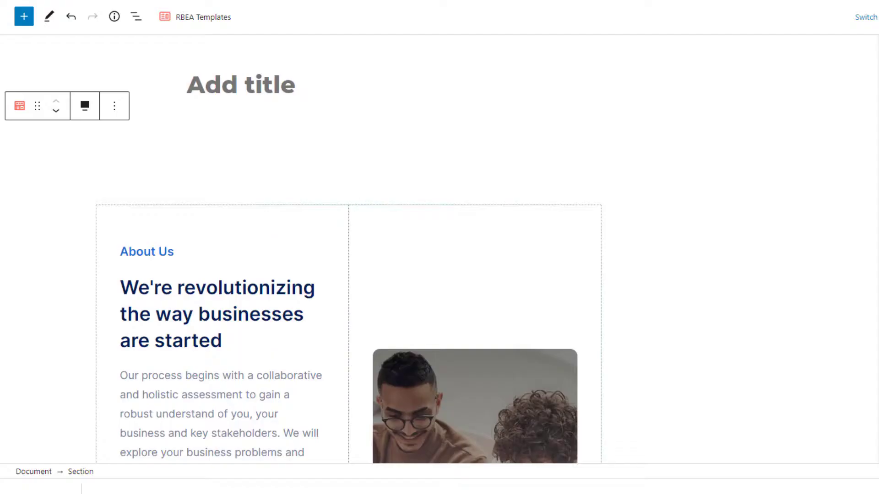
{"action": "scroll", "scroll_direction": "down", "scroll_amount": 3}
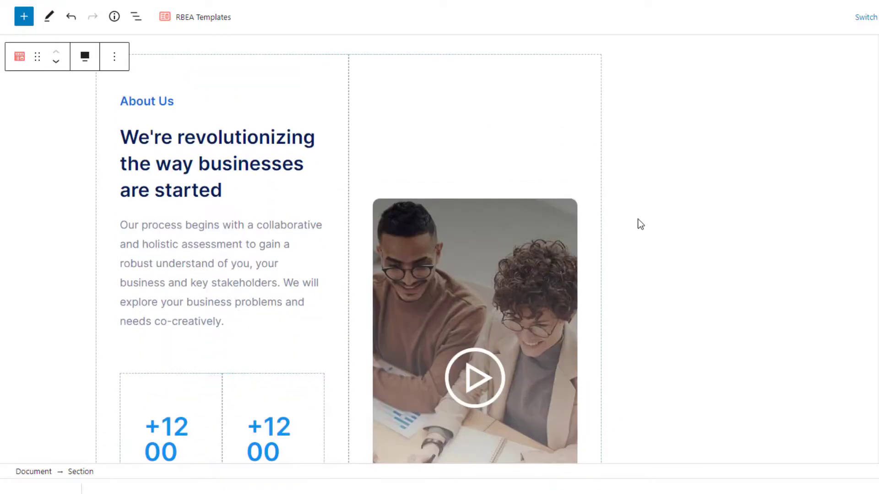
{"action": "left_click", "coordinate": [806, 61]}
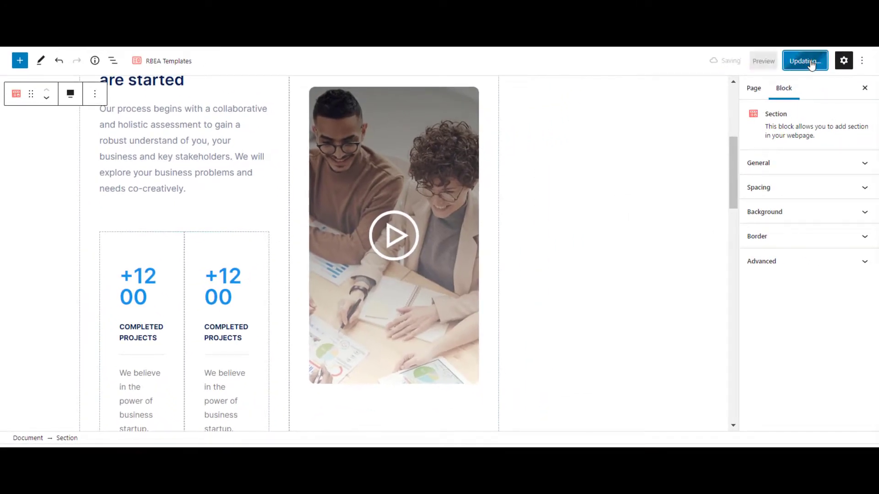
{"action": "left_click", "coordinate": [805, 61]}
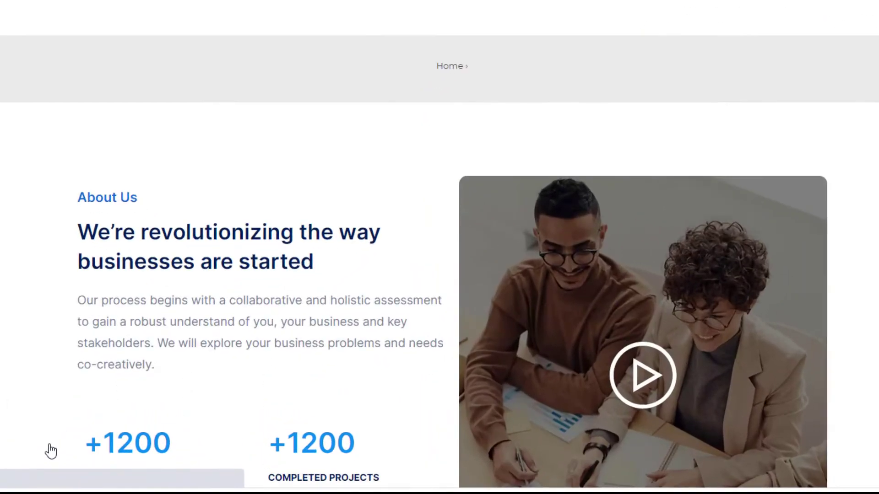
Scroll the previewed page past the About Us section to the gallery and FAQ
{"action": "scroll", "scroll_direction": "down", "scroll_amount": 3}
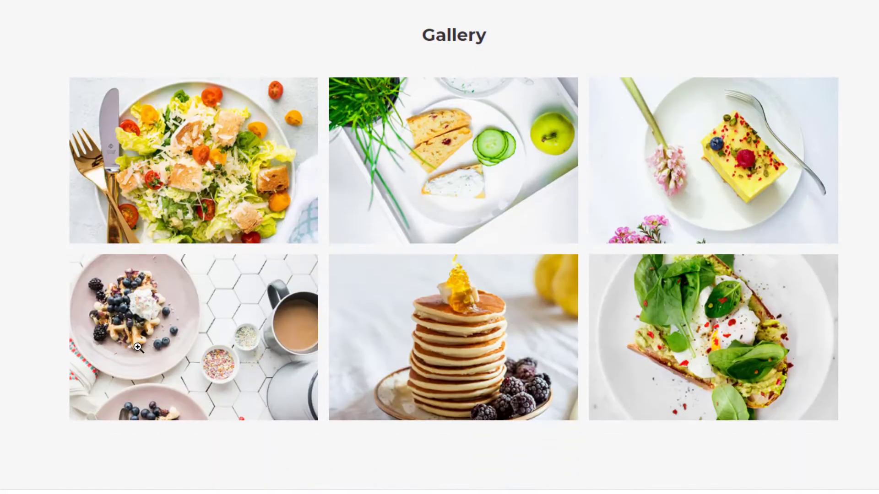
{"action": "scroll", "scroll_direction": "down", "scroll_amount": 3}
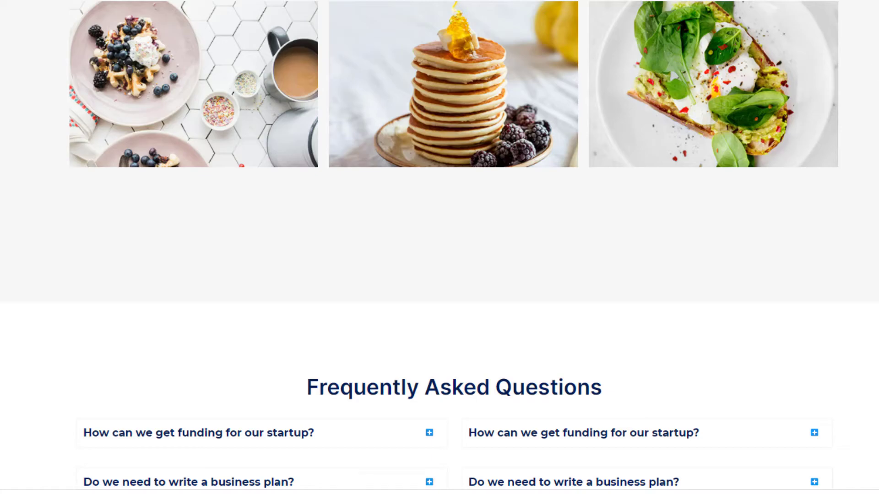